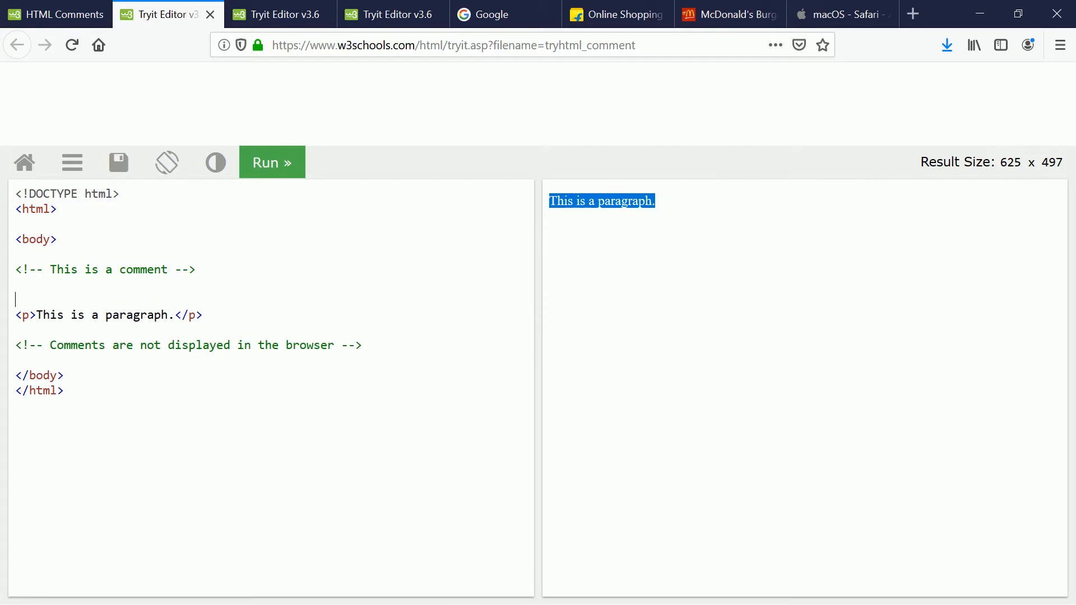
Type the opening comment tag <!-- on the blank line above the paragraph
type("<!--")
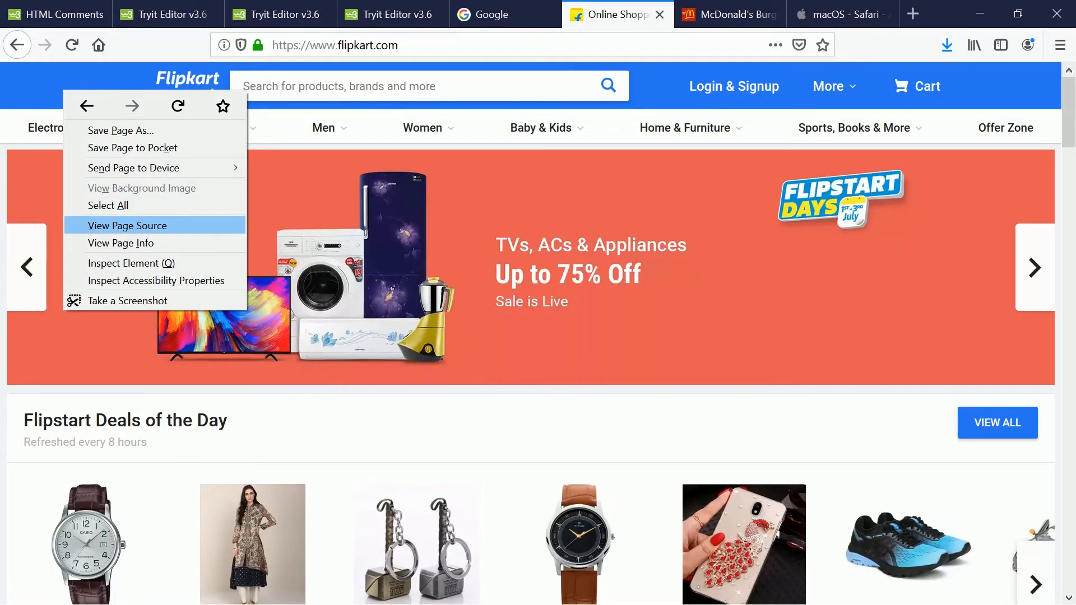
View the Flipkart home page's source from the right-click menu
left_click(127, 225)
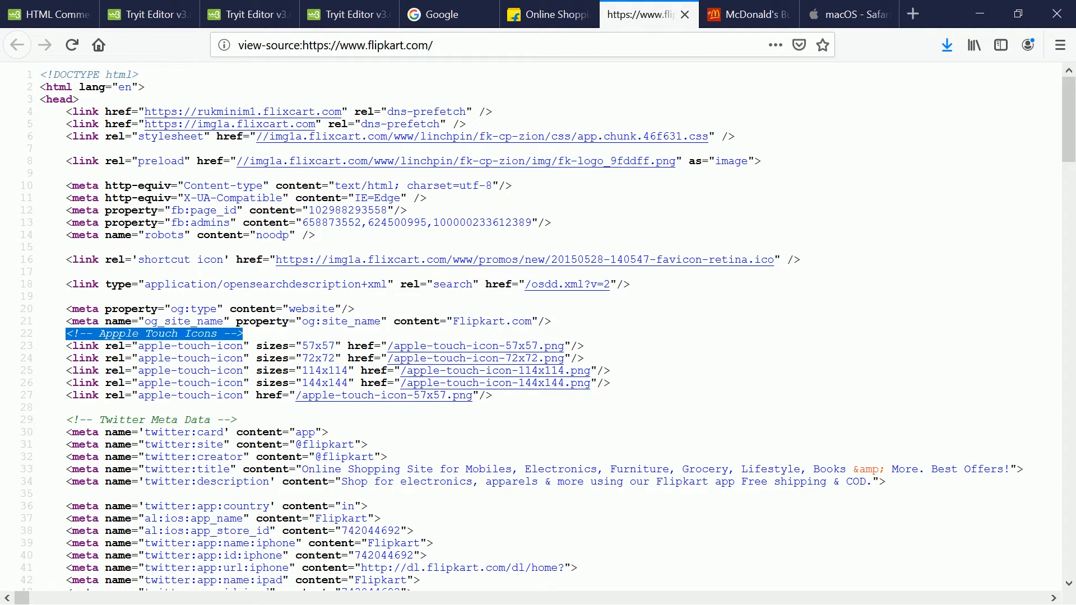
Scroll past the Apple Touch Icons and Twitter Meta Data comments to the [if IE 9] blocks
scroll("down", 3)
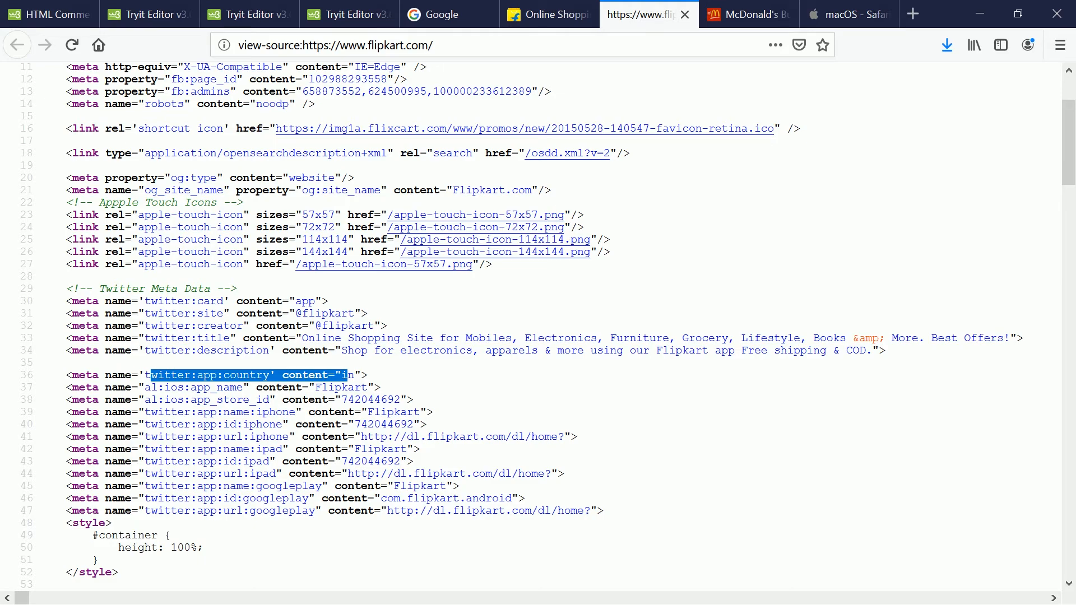
scroll("down", 3)
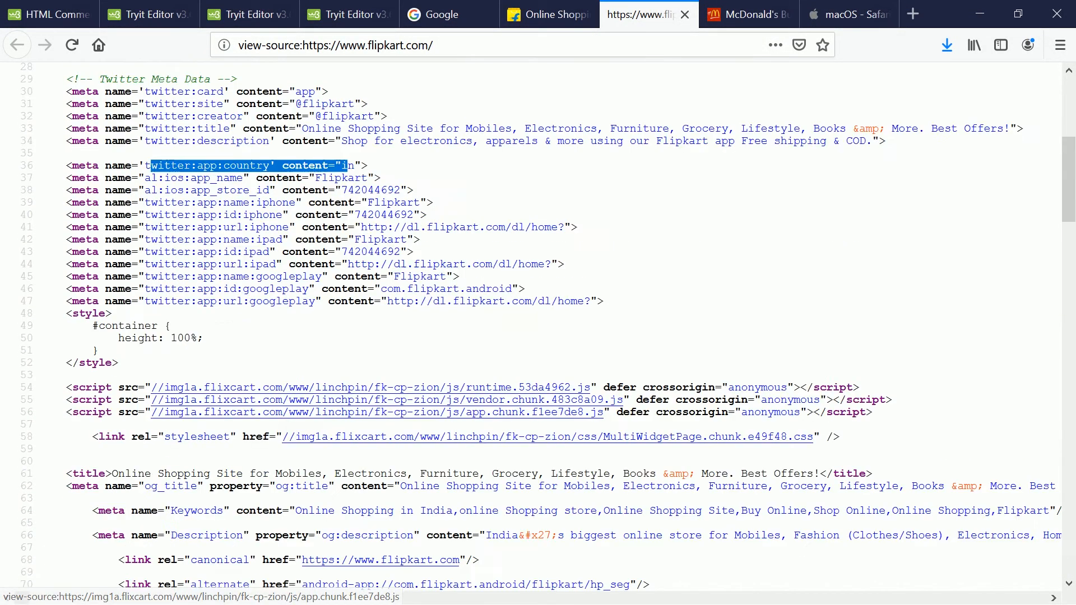
scroll("up", 3)
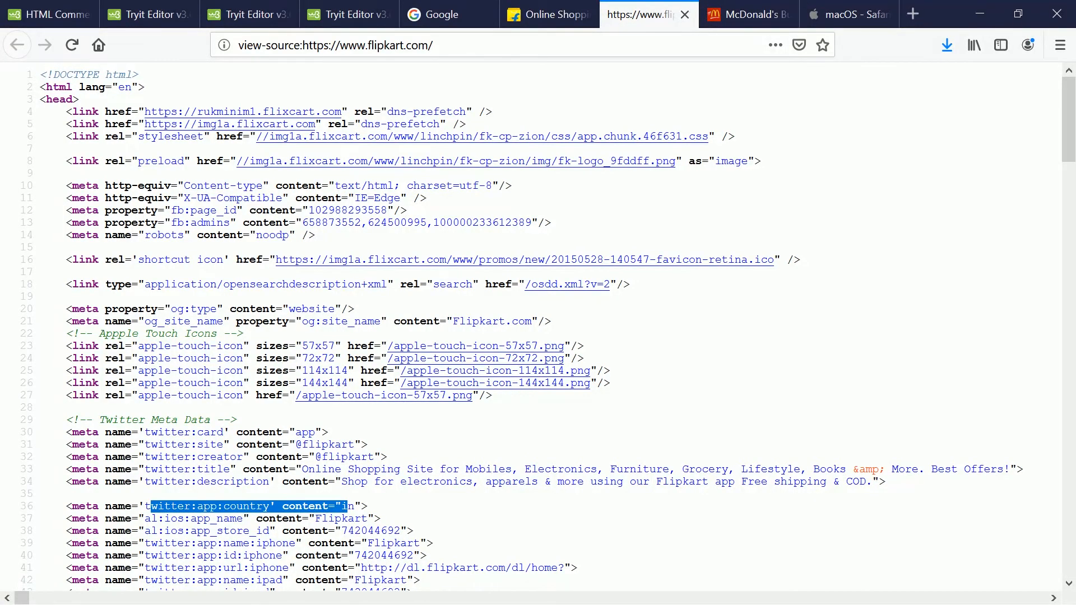
scroll("down", 3)
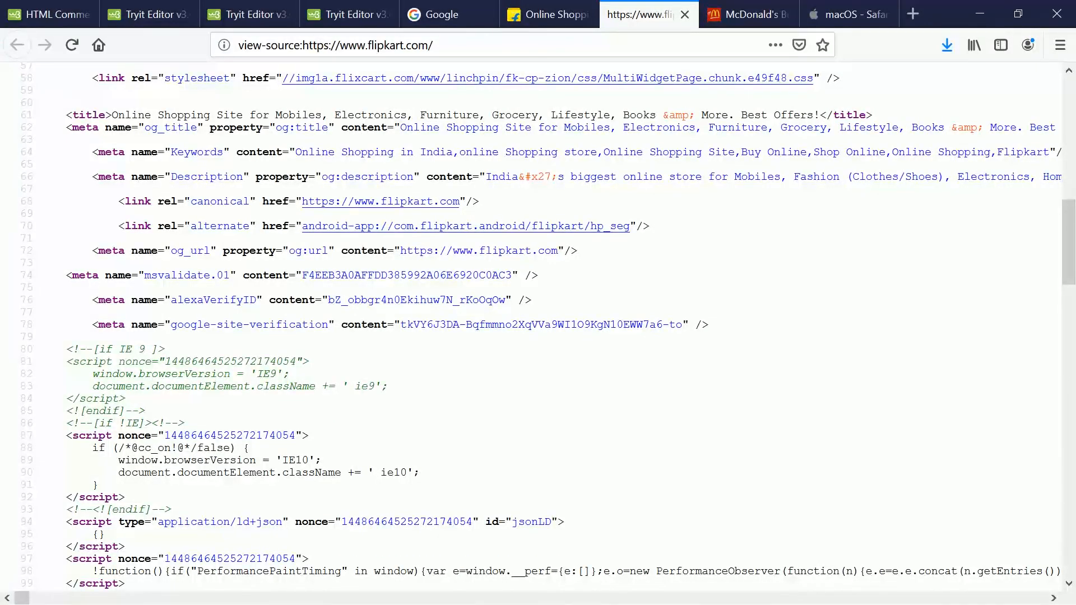
scroll("down", 3)
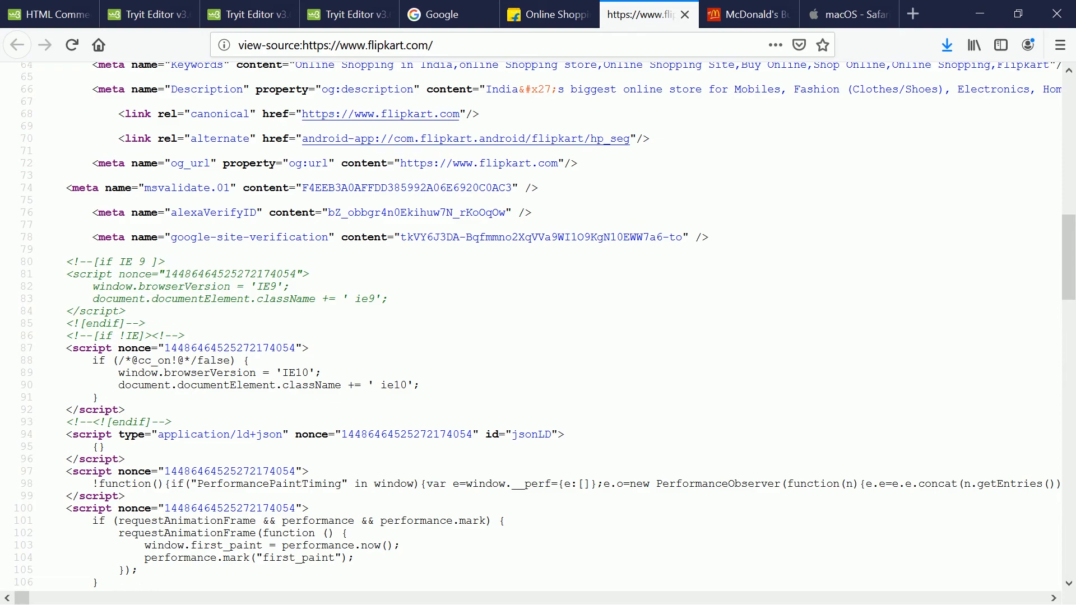